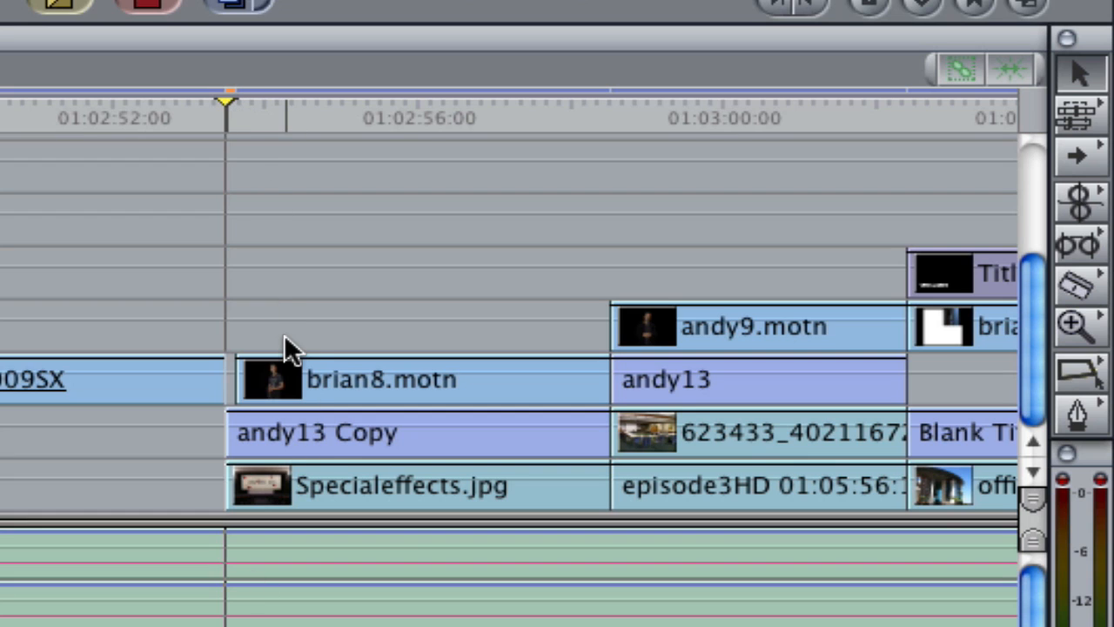
mouse_move(288, 337)
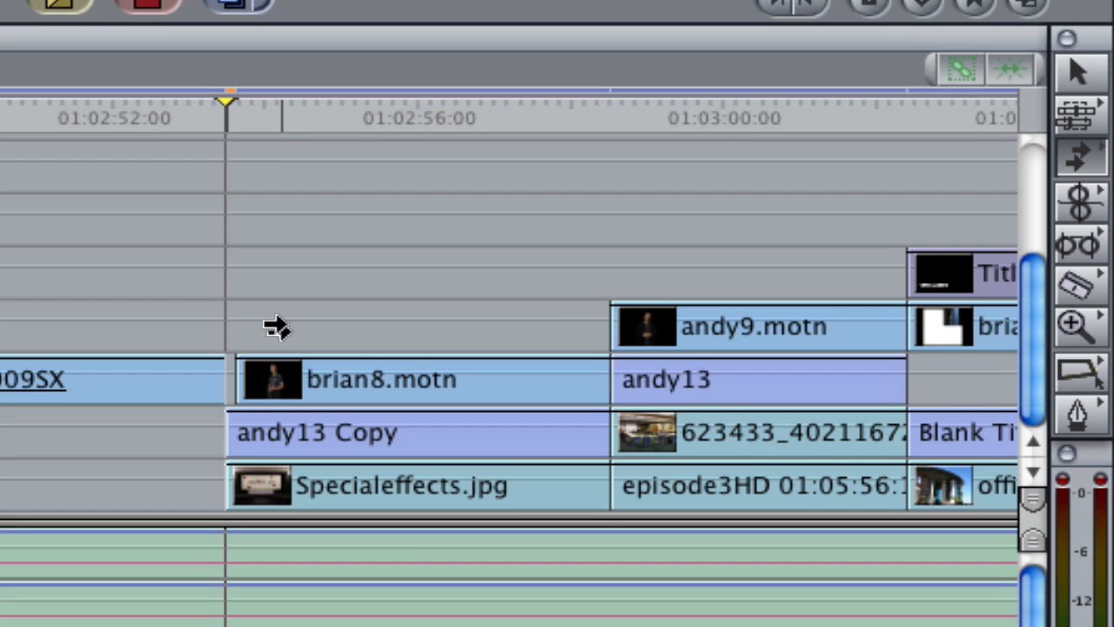
mouse_move(278, 383)
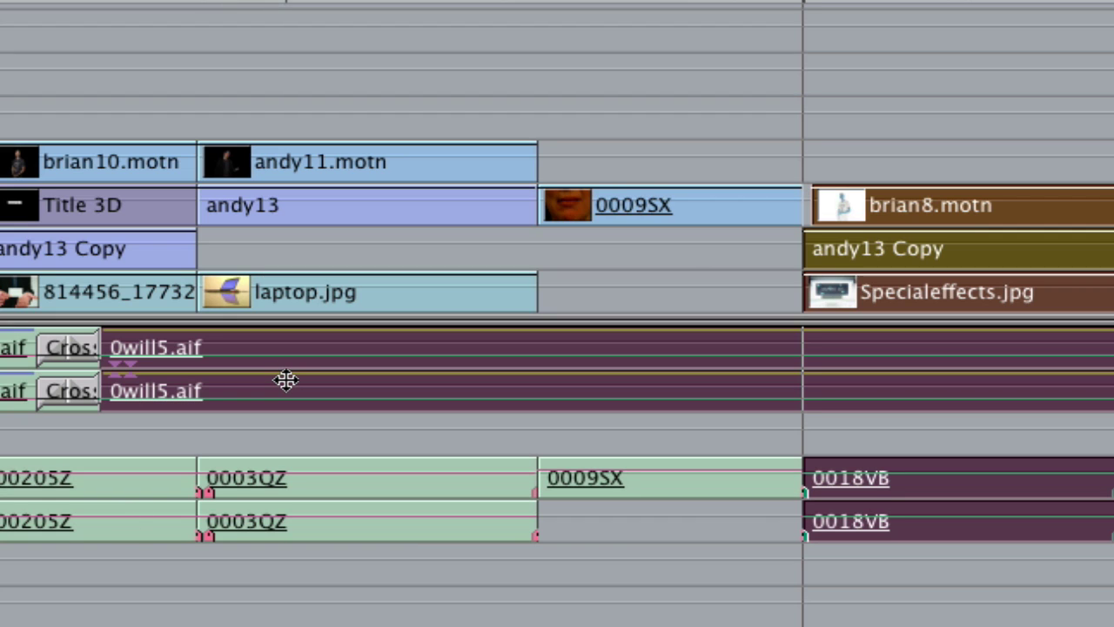
mouse_move(361, 364)
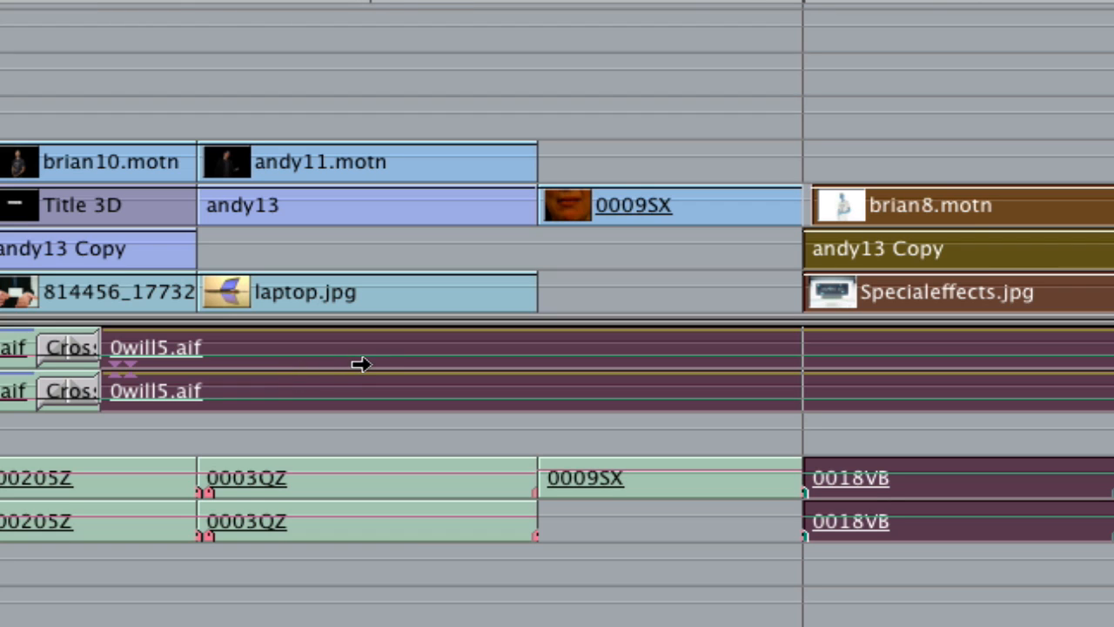
mouse_move(381, 382)
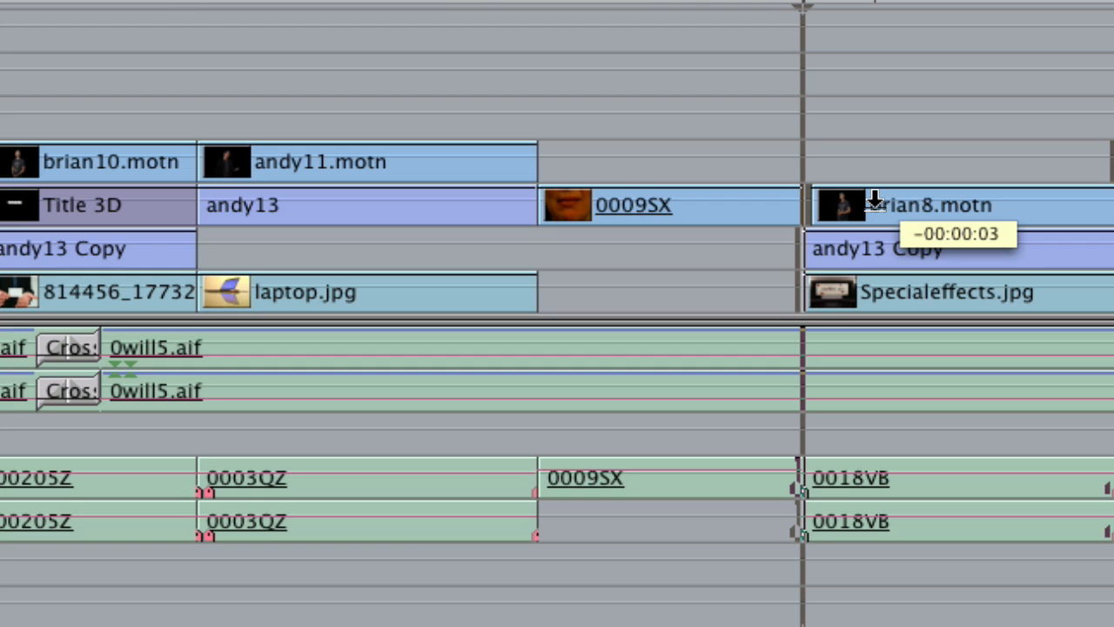
Drag brian8.motn and the following clips left 00:00:03 to butt against 0009SX.
left_click(931, 207)
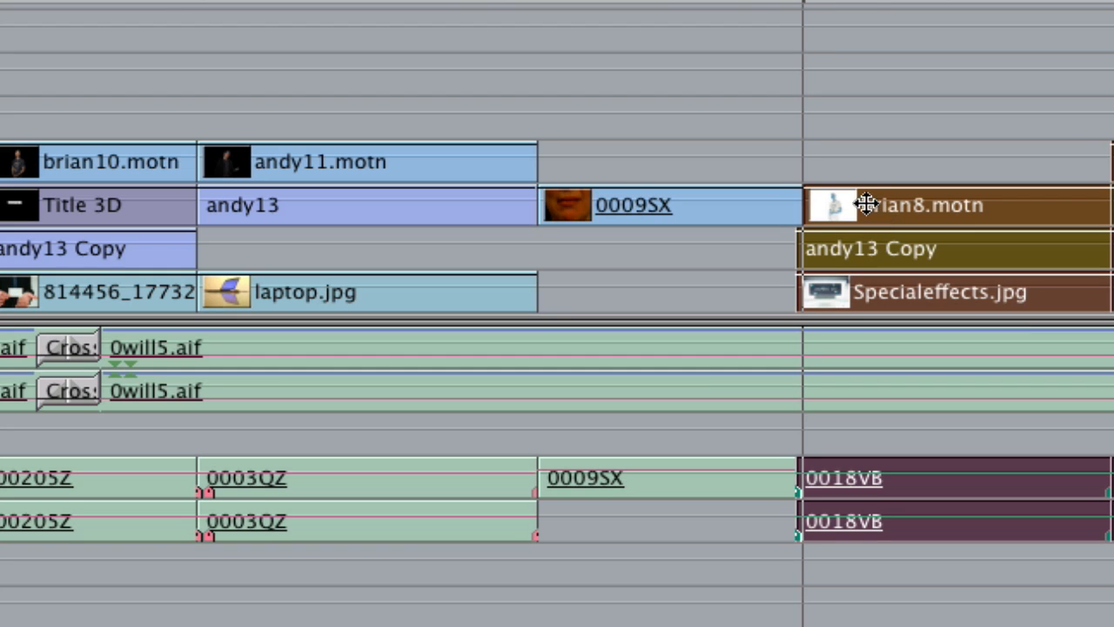
mouse_move(798, 115)
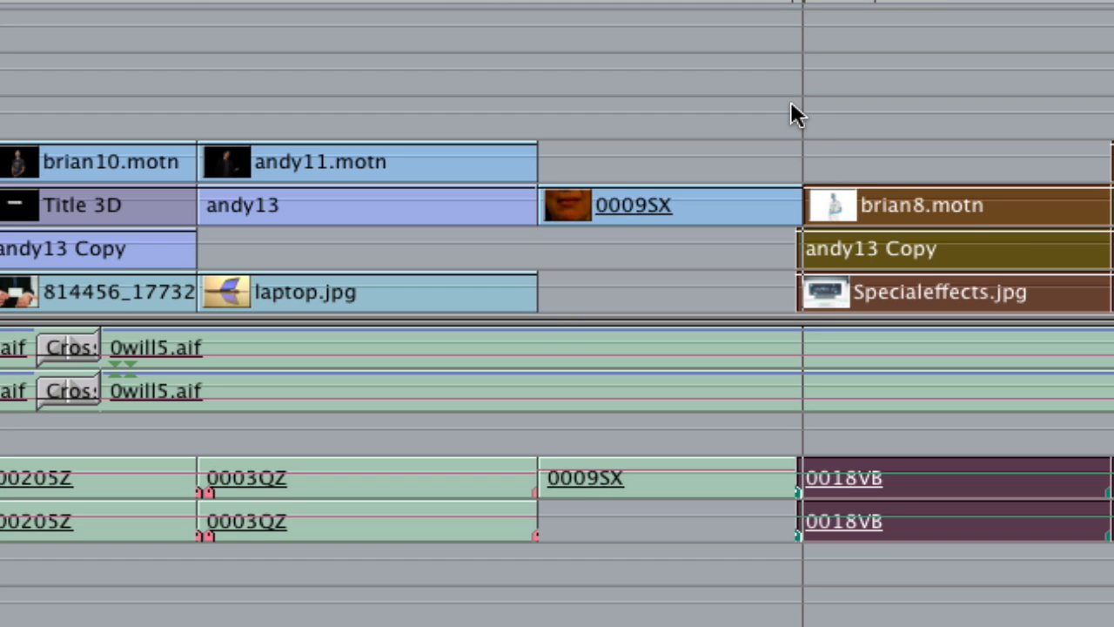